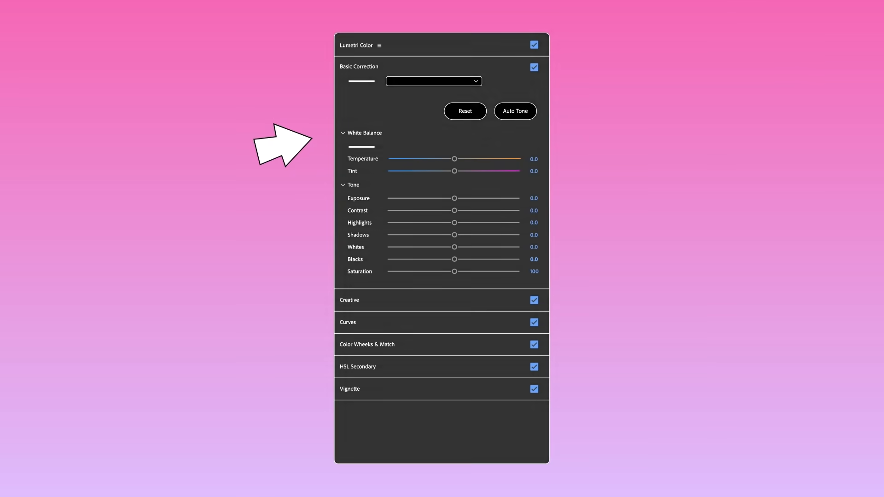
- Apply Auto Tone in Basic Correction, giving Exposure 0.8, Shadows -30.4, Whites -37.2
click(514, 111)
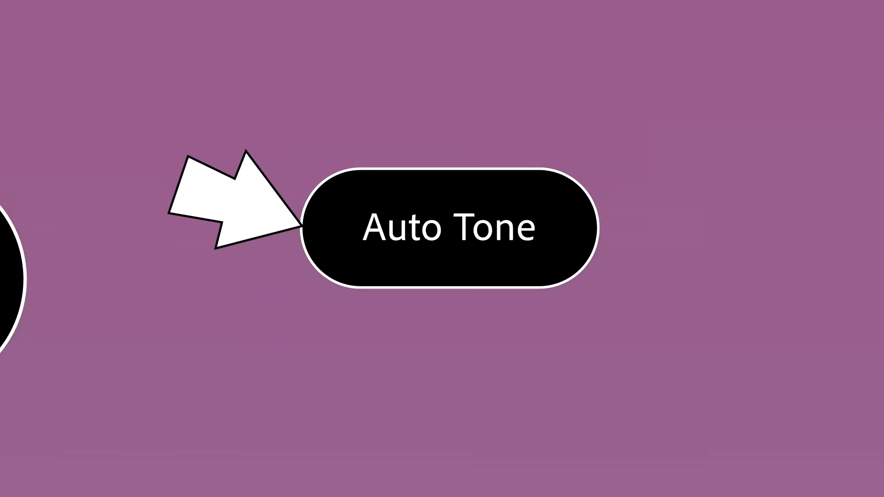
click(442, 228)
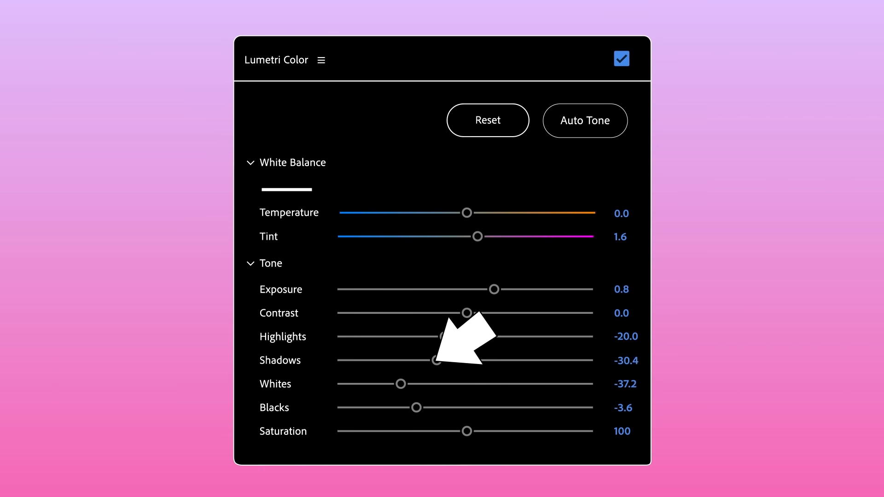
- Select the waterfall clip and apply Auto Tone: Exposure 0.6, Highlights -14, Shadows -17.6
click(488, 121)
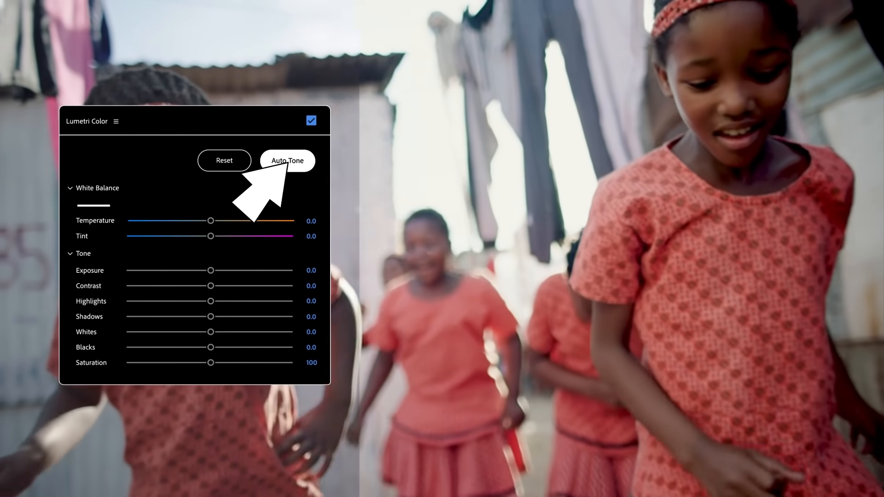
click(287, 160)
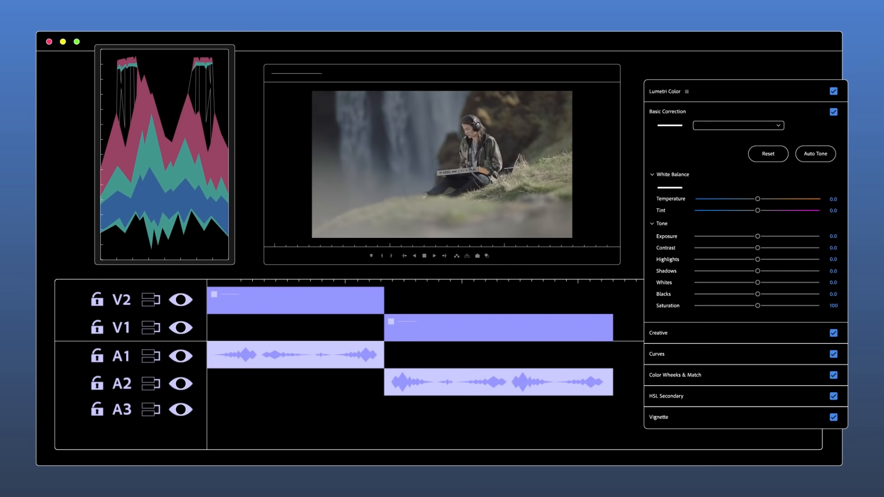
click(814, 153)
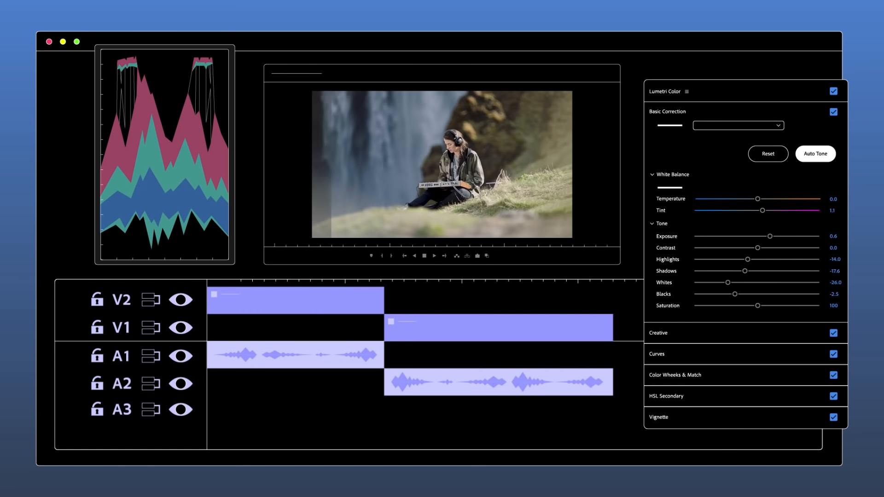